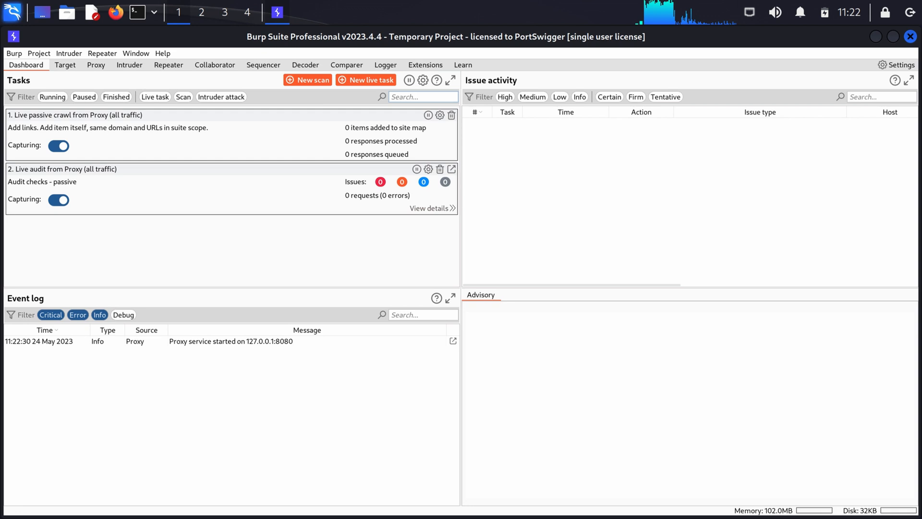
mouse_move(95, 65)
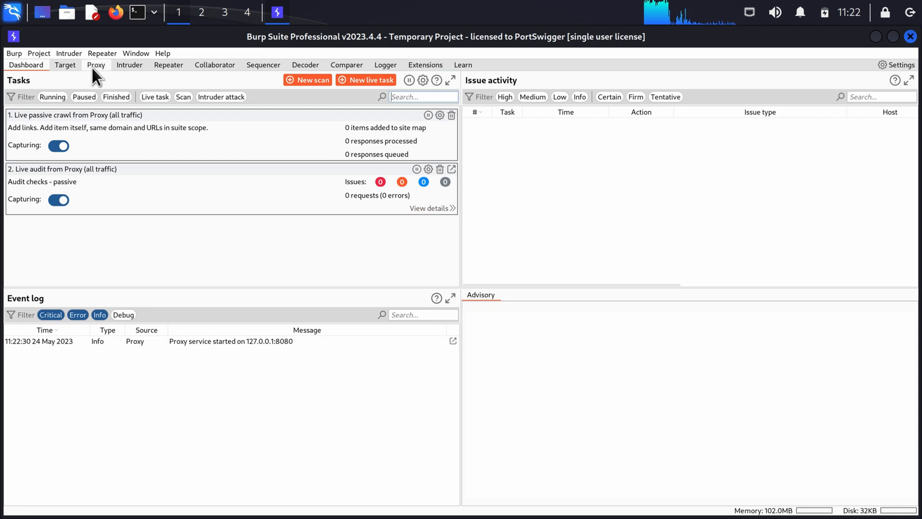
- Open the Proxy tab's Intercept page, where interception is off
left_click(95, 65)
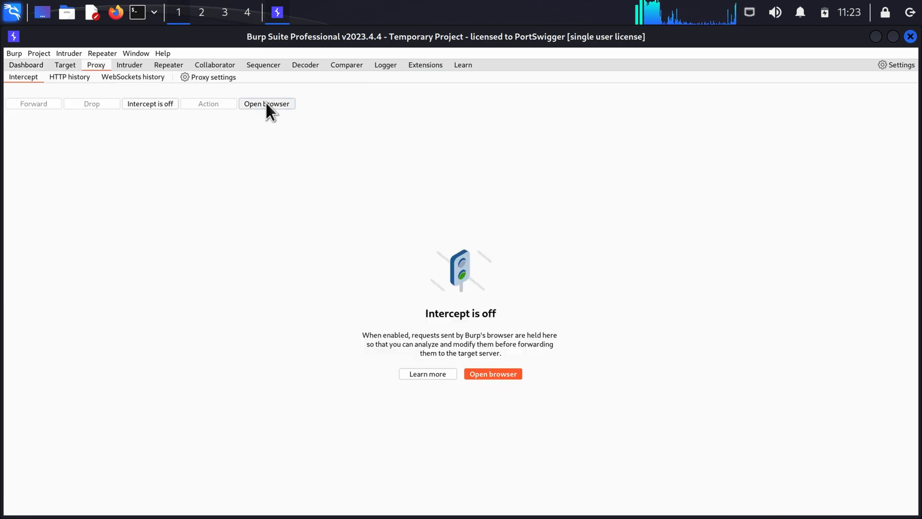
- Browse to portswigger-labs.net in Burp's Chromium browser and return to Burp Suite
left_click(266, 103)
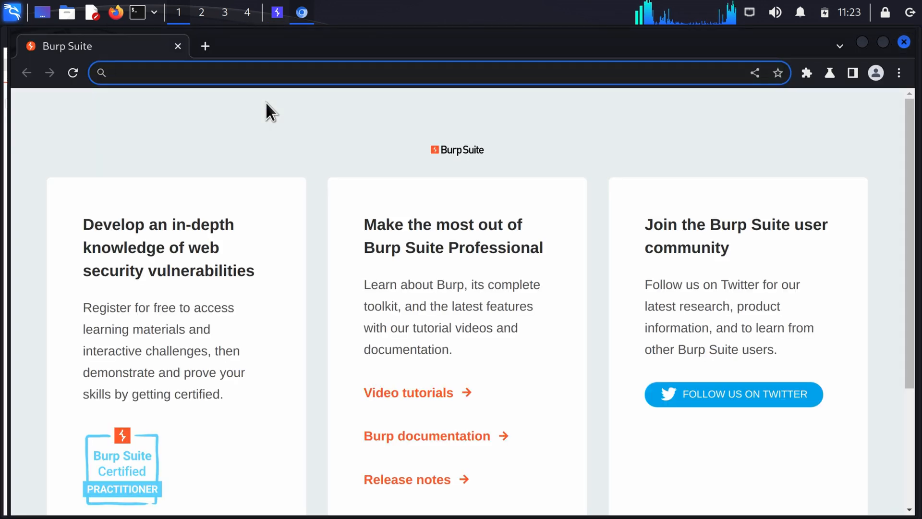
type("portswigger-labs.net")
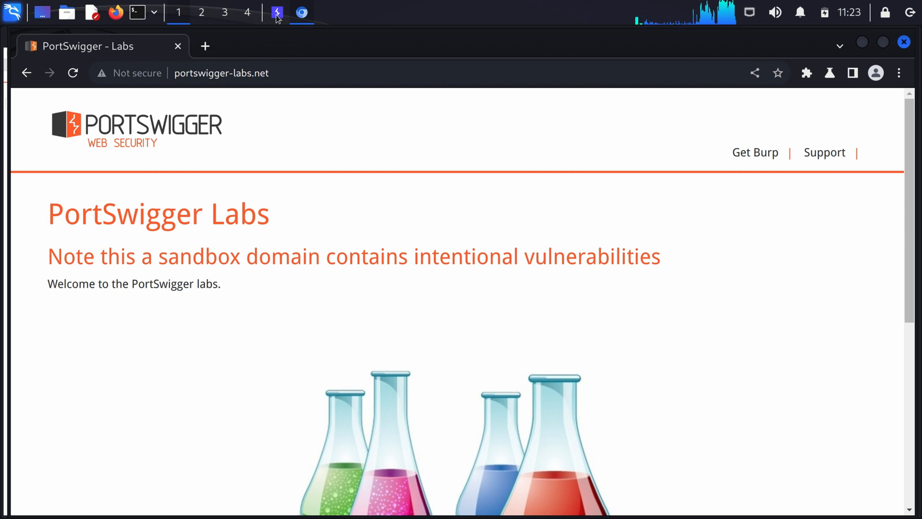
left_click(275, 12)
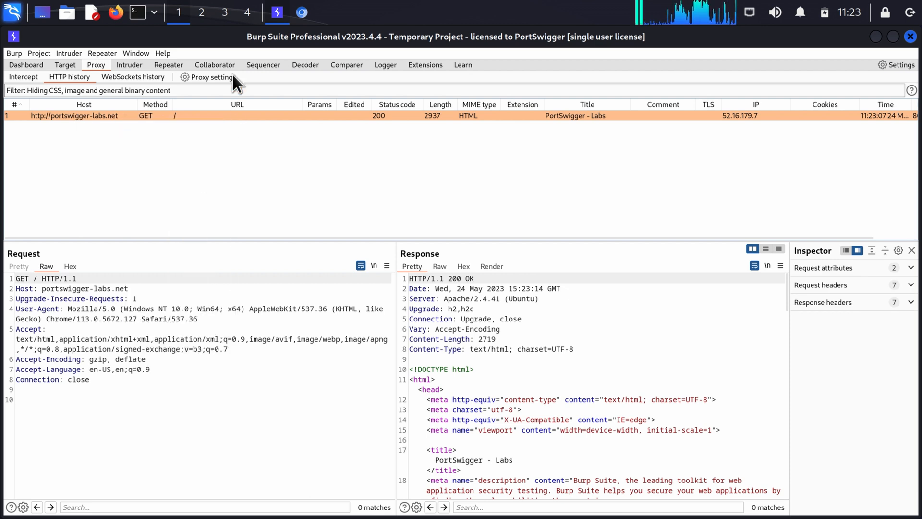
mouse_move(129, 64)
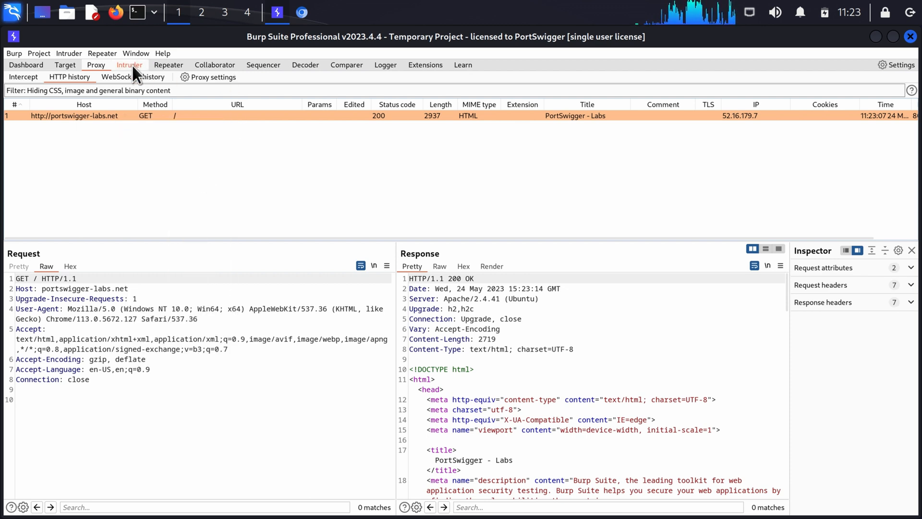
left_click(129, 65)
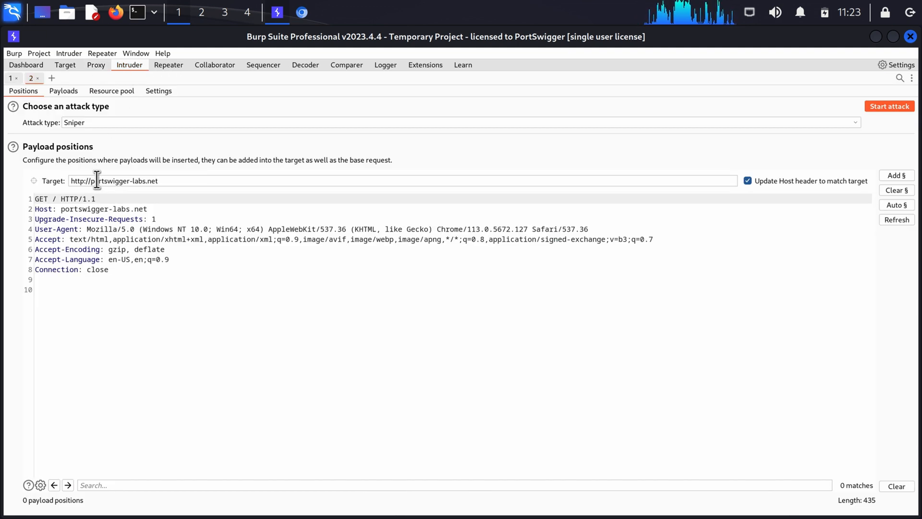
type("x.")
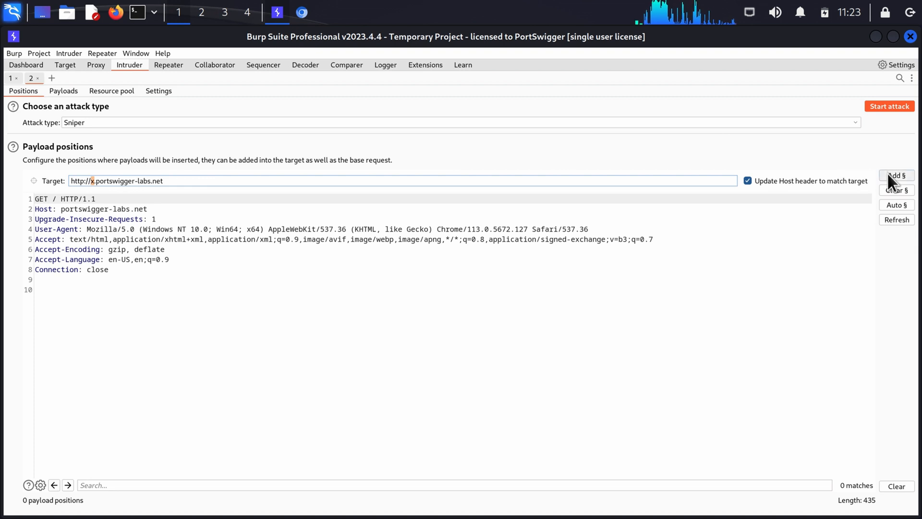
left_click(896, 175)
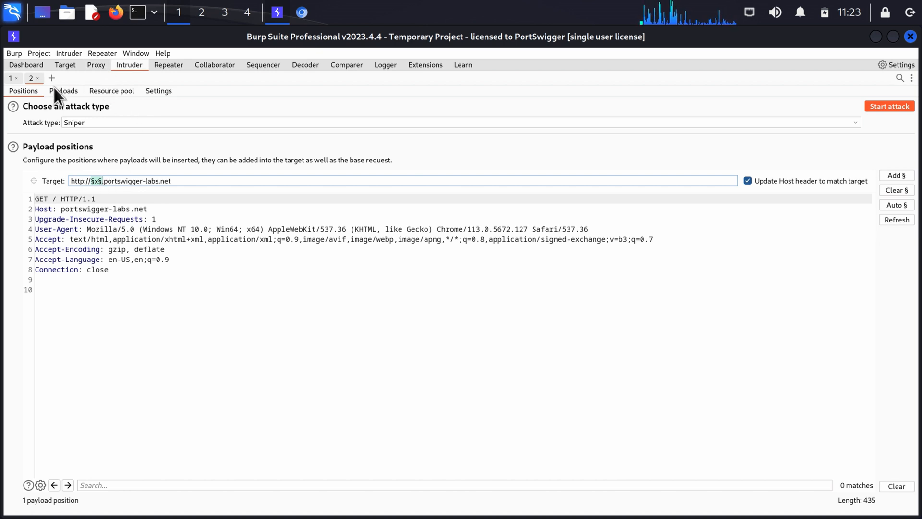
- Add the 372-entry built-in wordlist as payloads and start the attack
left_click(64, 91)
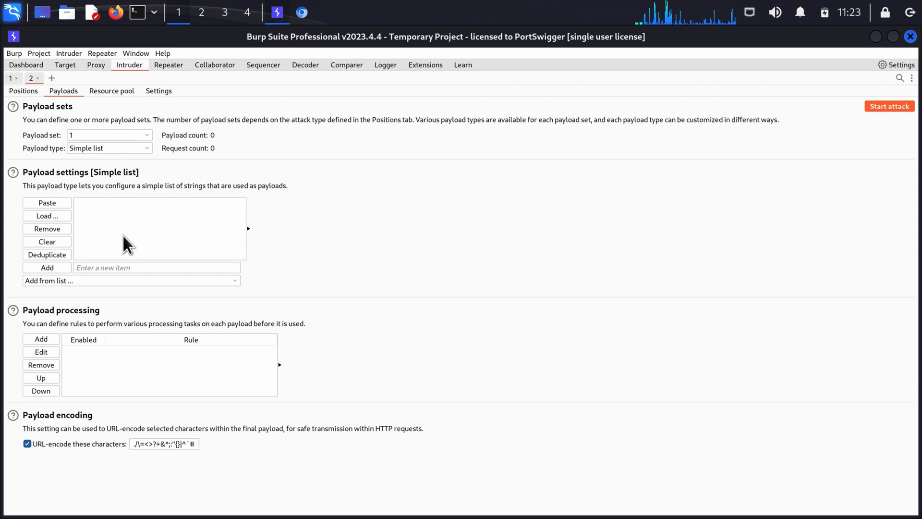
mouse_move(116, 292)
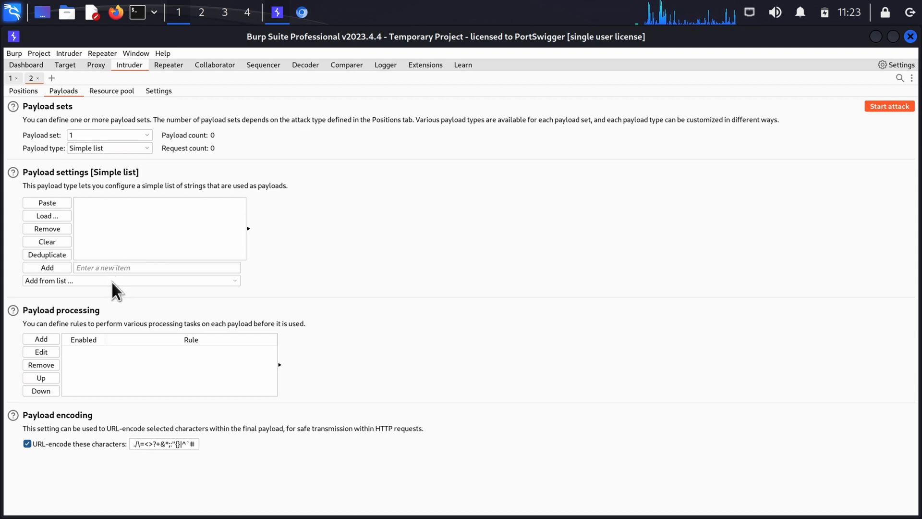
mouse_move(124, 289)
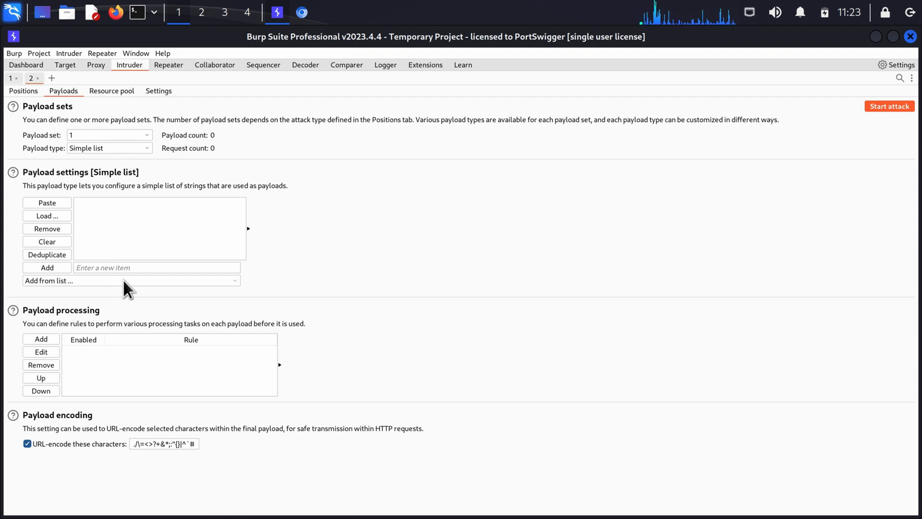
left_click(131, 280)
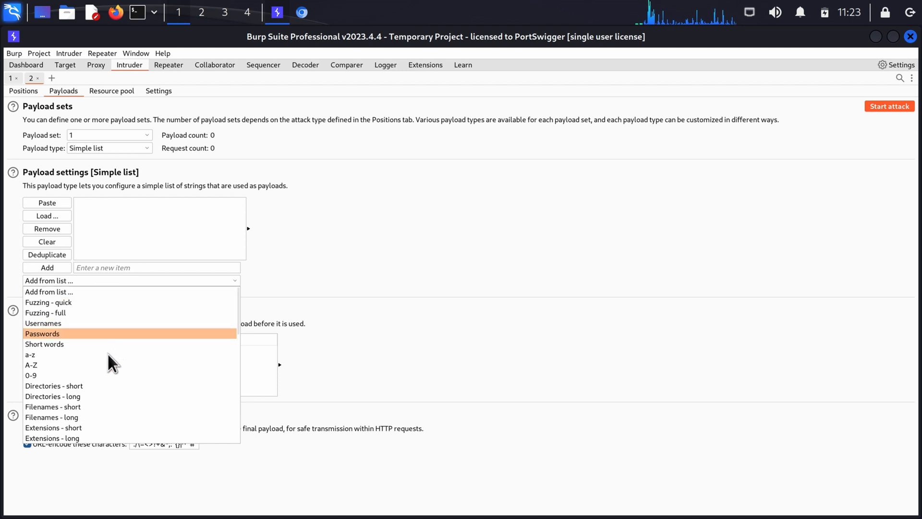
left_click(42, 334)
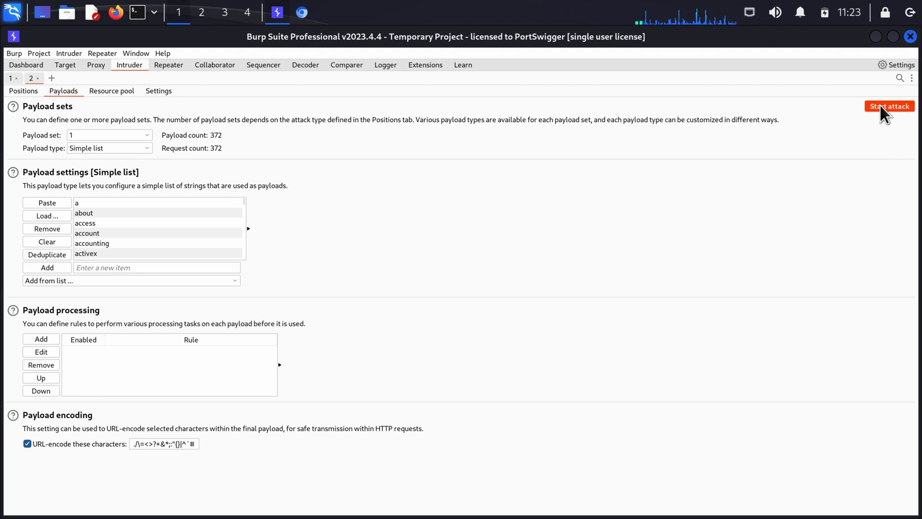
left_click(888, 107)
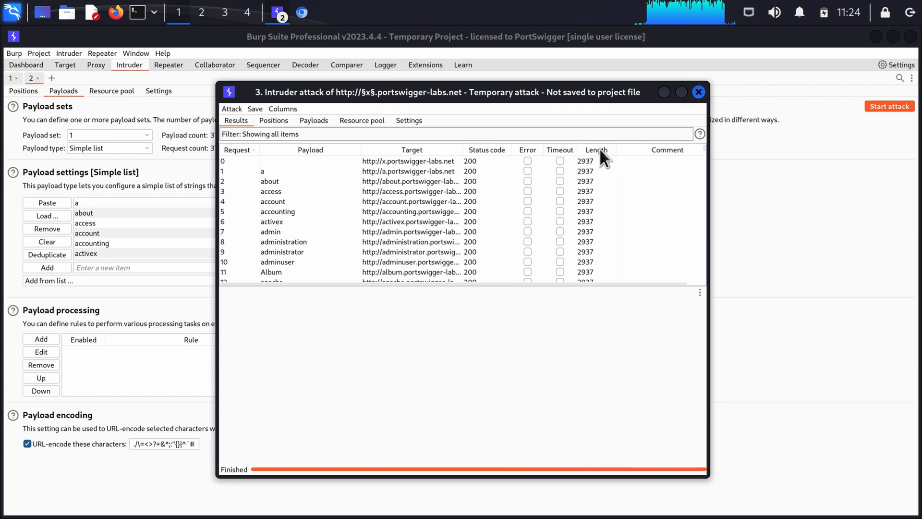
- Sort results by Length and inspect the staff subdomain's 353-length login response and request
left_click(594, 150)
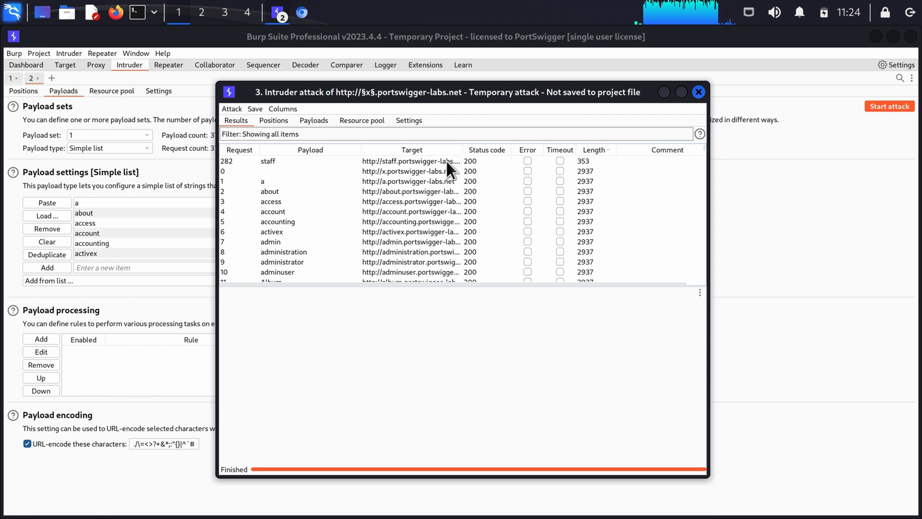
left_click_drag(457, 150, 482, 149)
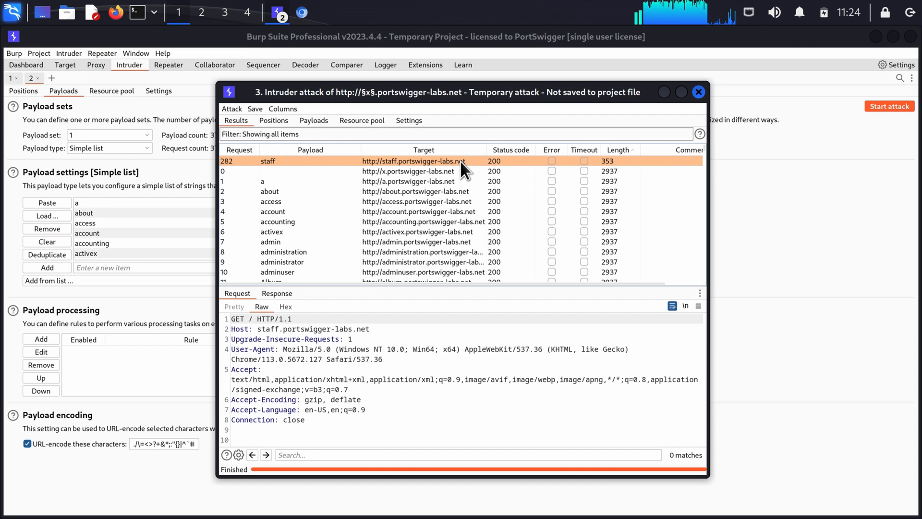
mouse_move(287, 300)
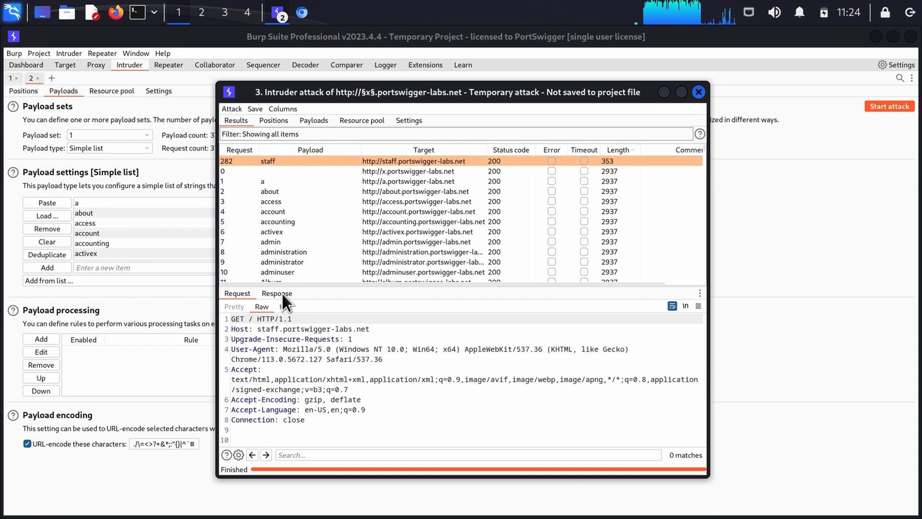
left_click(277, 294)
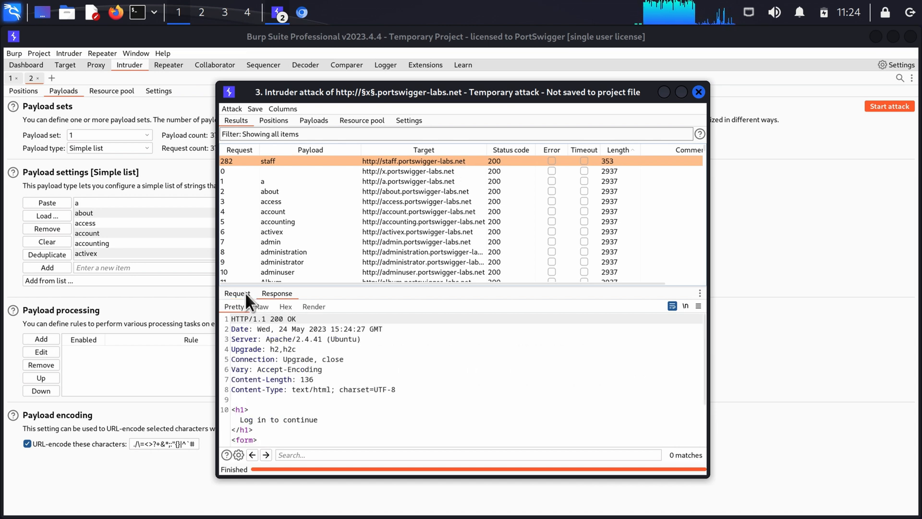
left_click(237, 293)
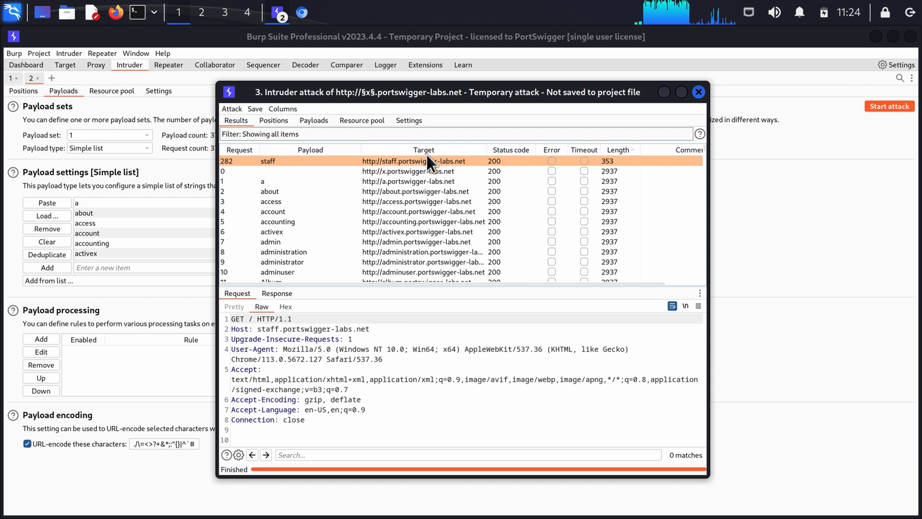
- Copy the Request in browser URL for the staff subdomain result
right_click(426, 160)
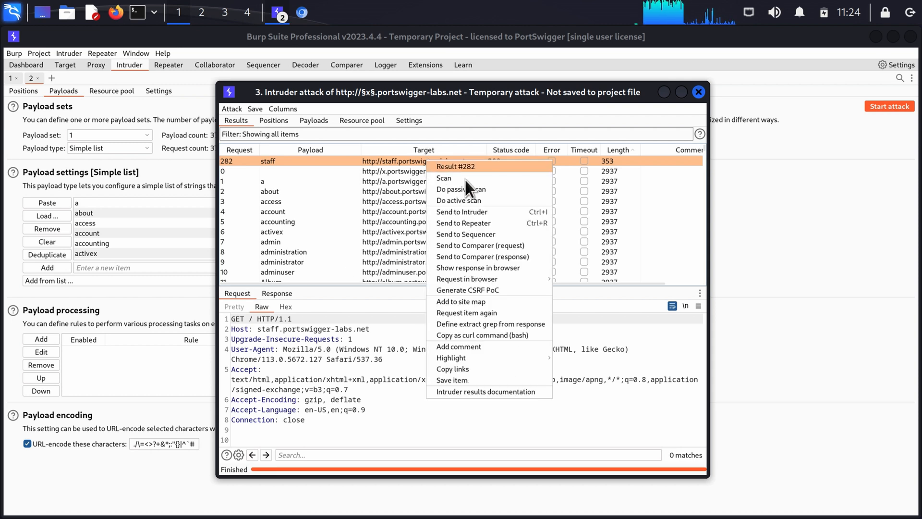
mouse_move(466, 279)
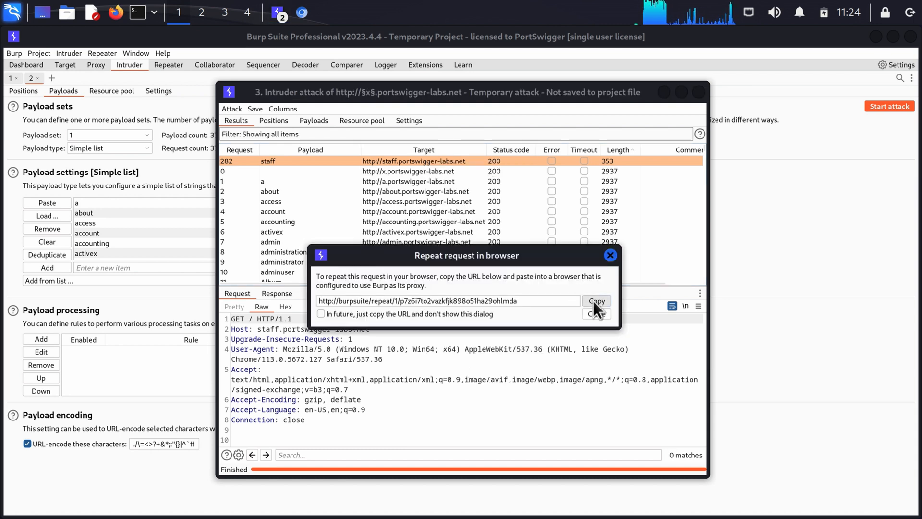
left_click(595, 314)
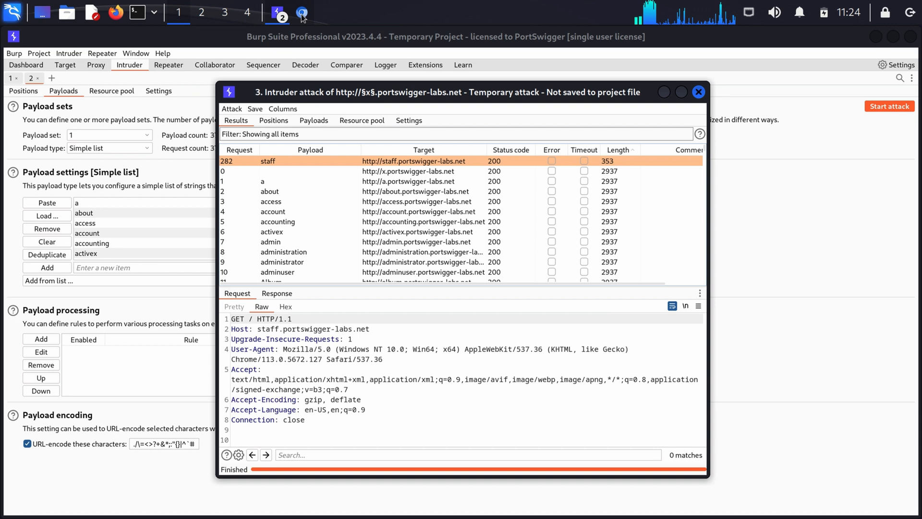